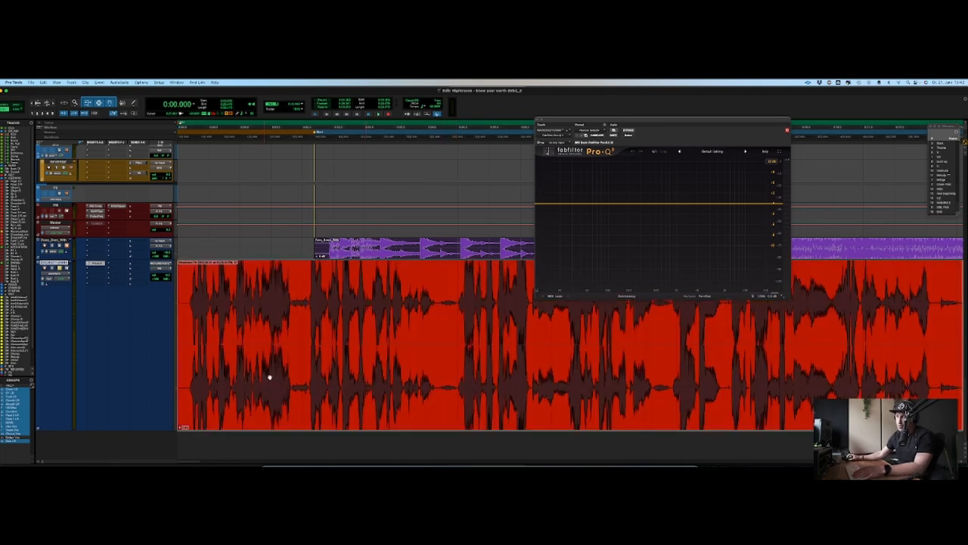
{"action": "mouse_move", "coordinate": [232, 290]}
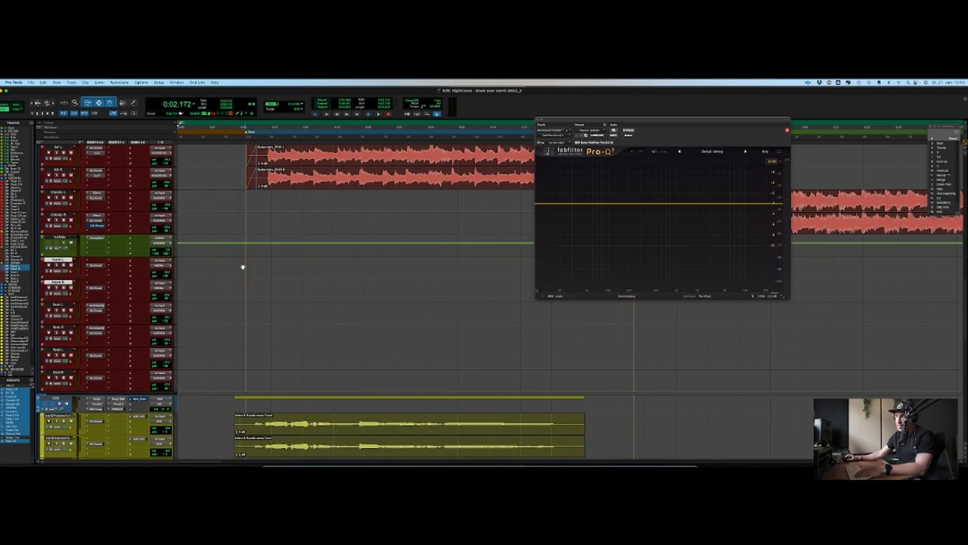
{"action": "mouse_move", "coordinate": [219, 267]}
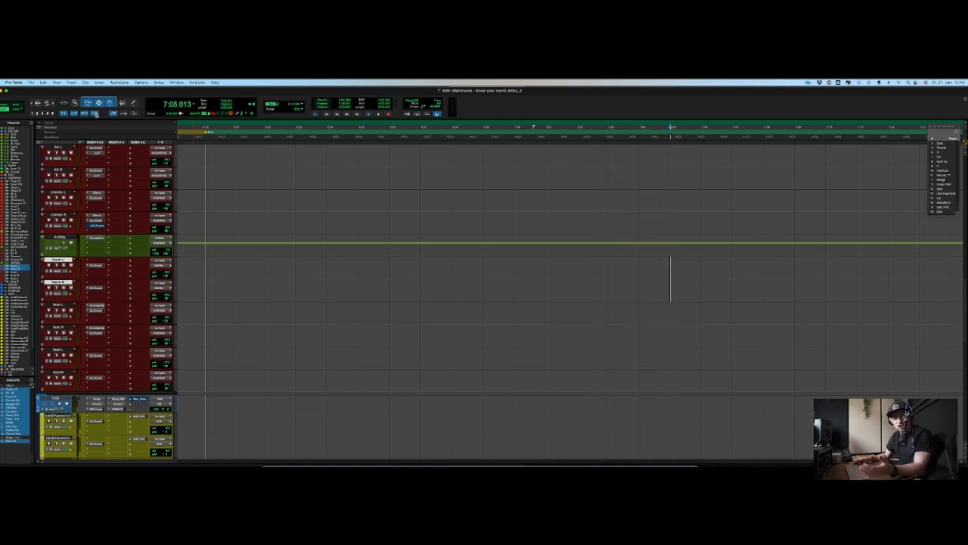
Close the Pro-Q 3 window and leave the session position near 7:05
{"action": "key", "text": "n"}
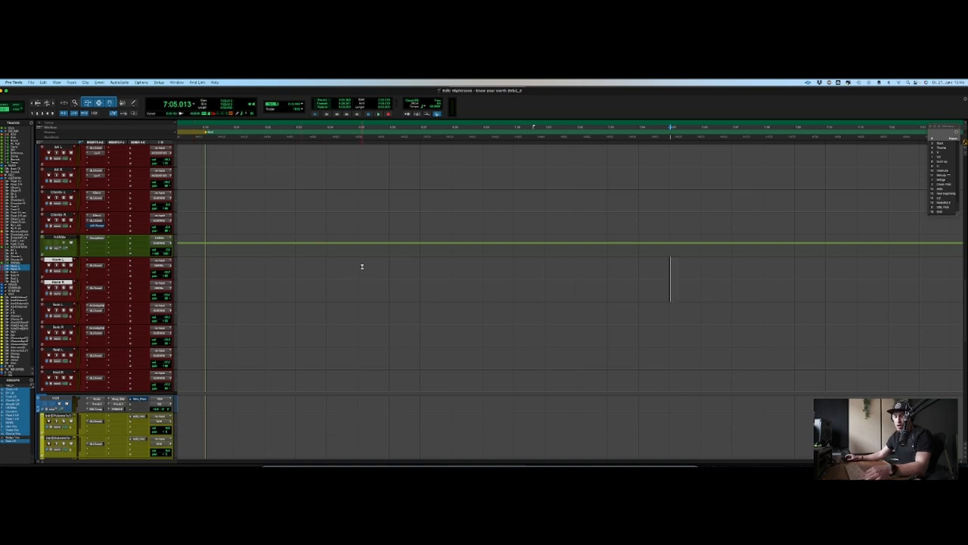
Toggle Insertion Follows Playback with Shift+Ctrl+K and select its command in Keyboard Shortcuts
{"action": "key", "text": "shift+ctrl+k"}
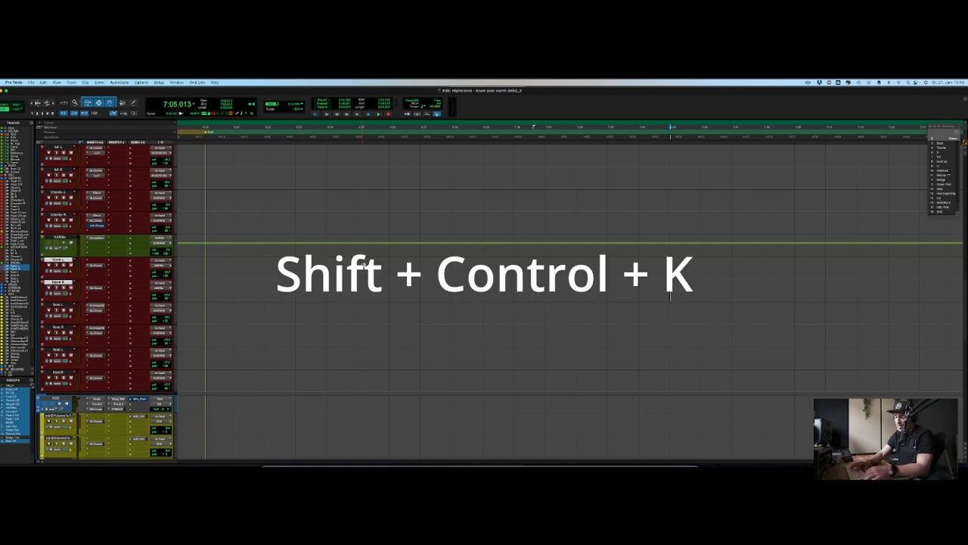
{"action": "key", "text": "shift+ctrl+k"}
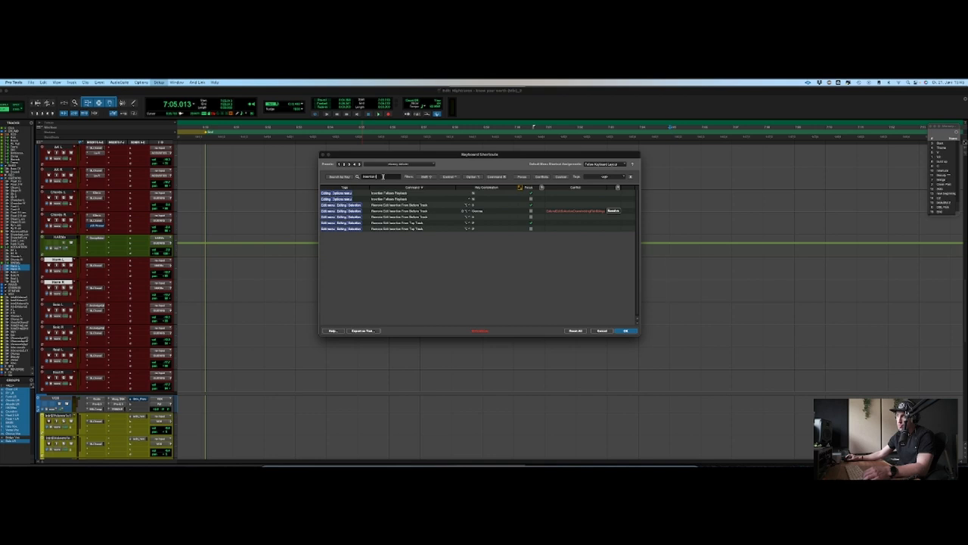
{"action": "left_click", "coordinate": [393, 193]}
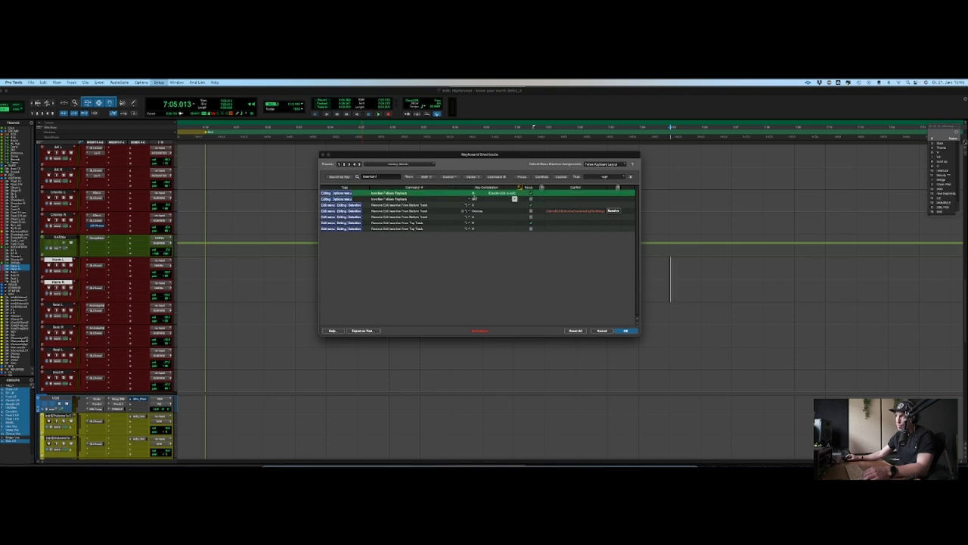